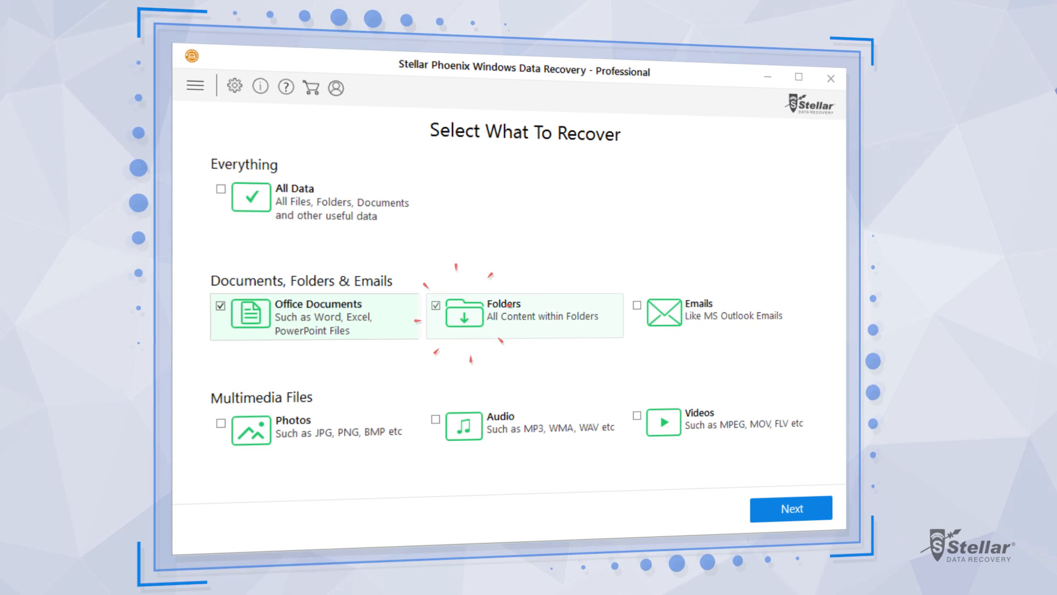
Choose Office Documents, Audio and Videos (not Folders) as recovery types and continue.
left_click(435, 305)
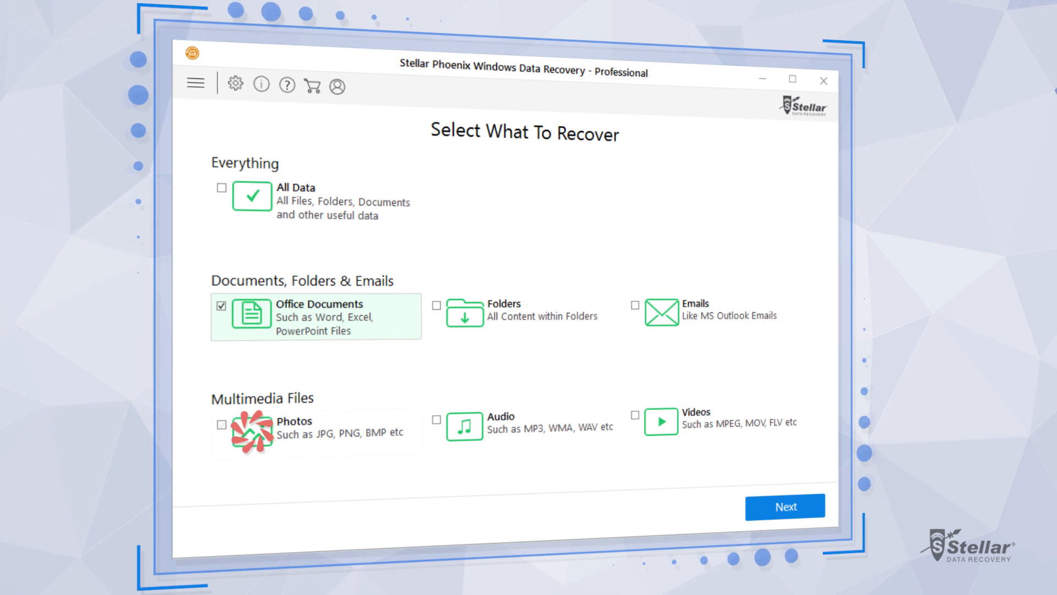
left_click(436, 422)
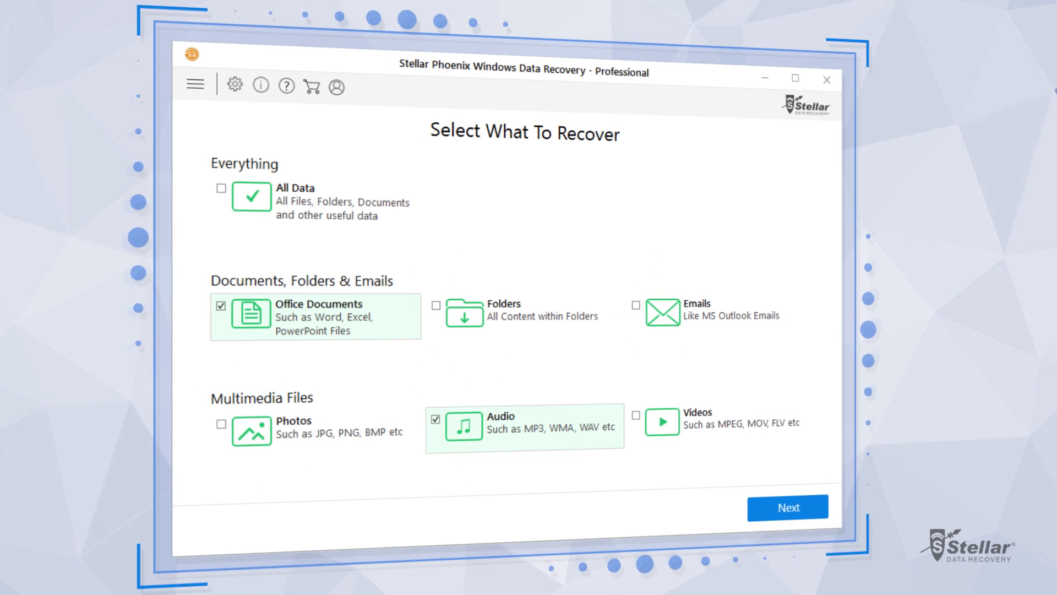
left_click(638, 418)
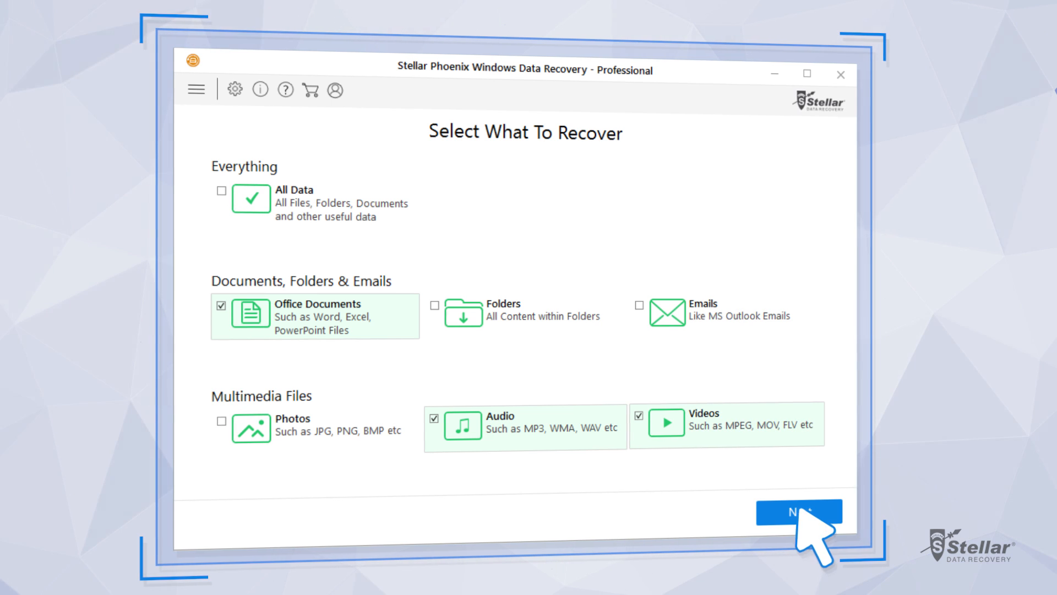
left_click(797, 512)
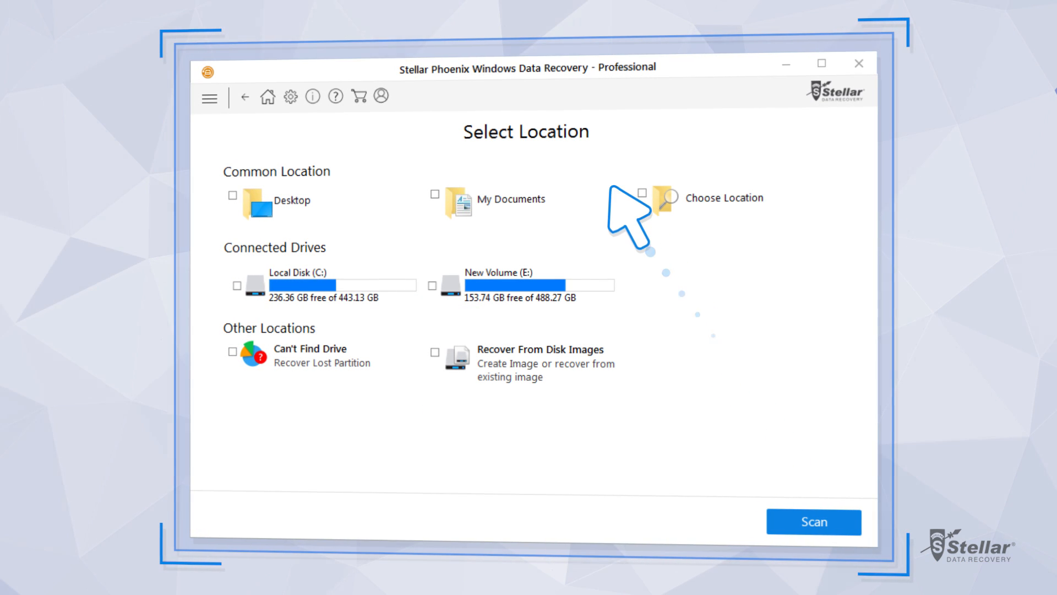
mouse_move(484, 184)
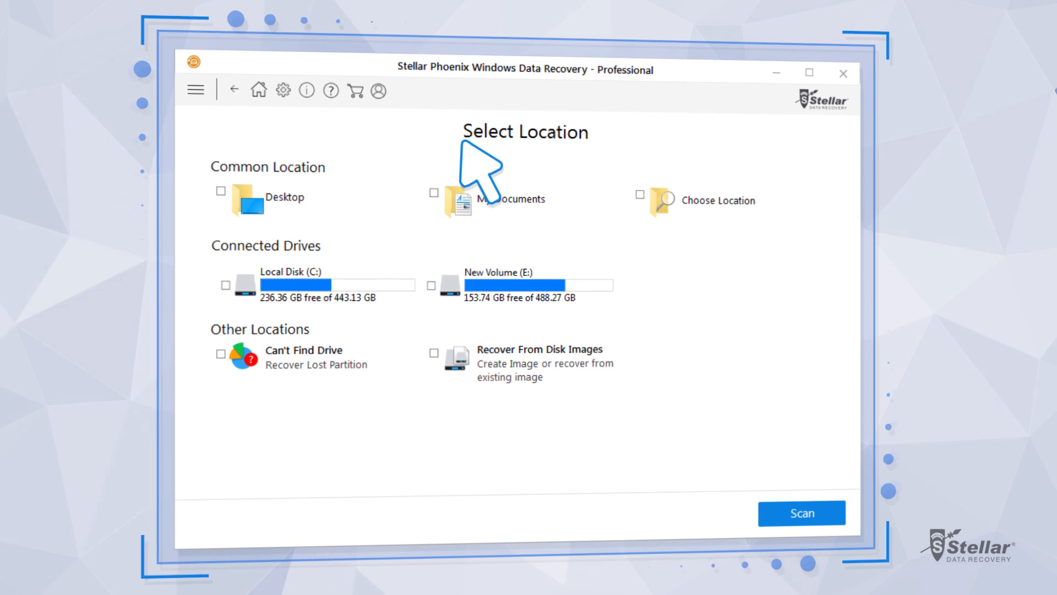
Pick a custom folder on Local Disk (C:) as the location and start scanning it.
left_click(218, 191)
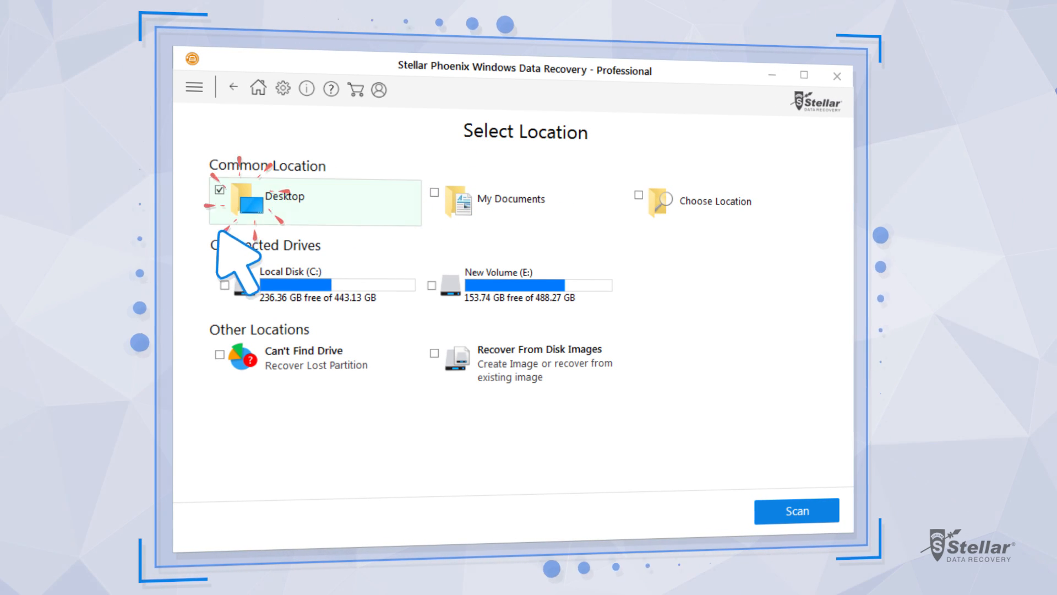
left_click(217, 190)
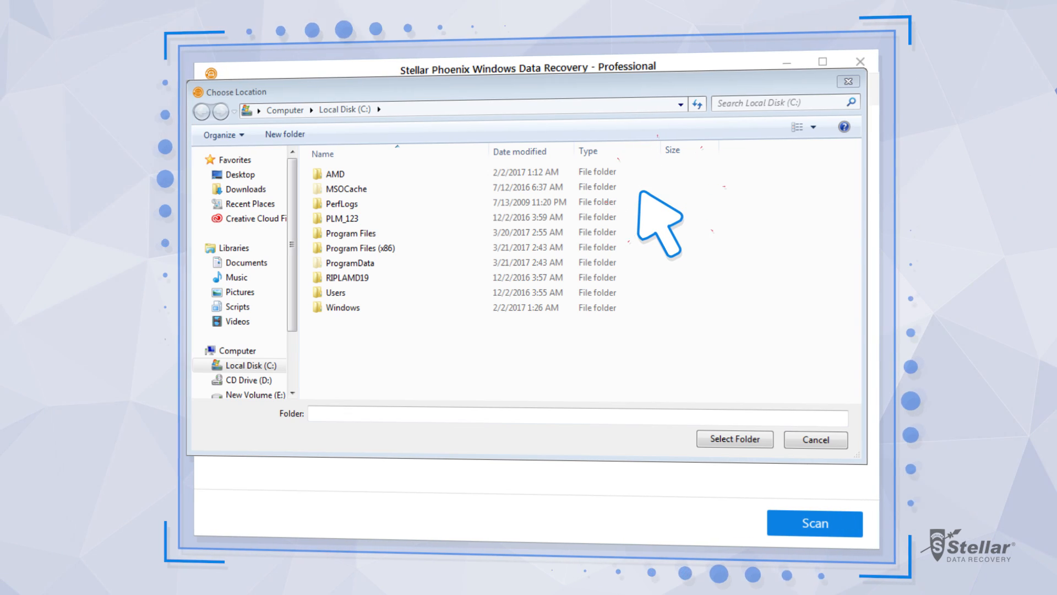
left_click(334, 293)
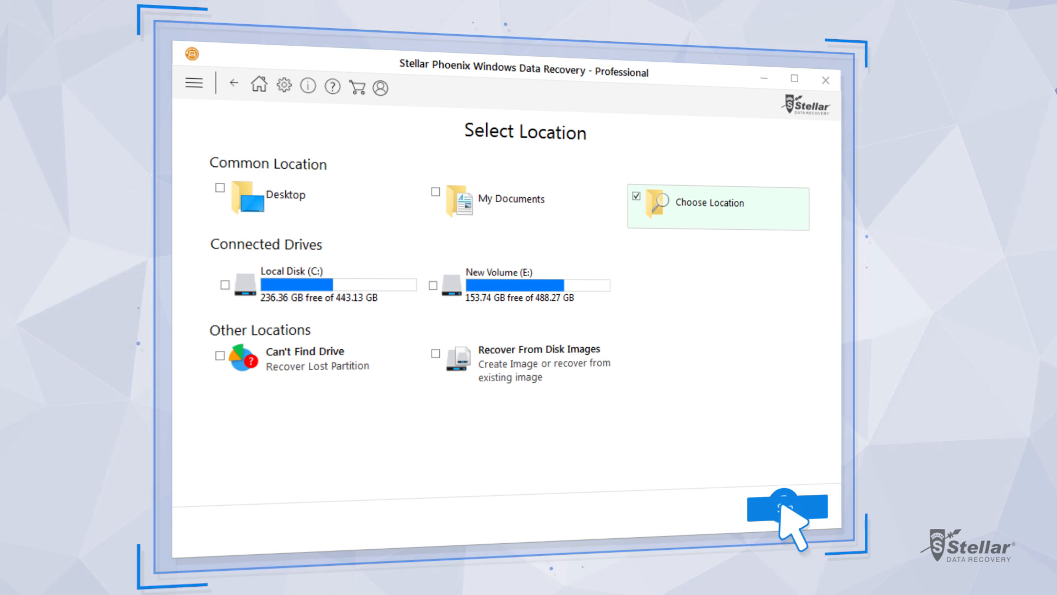
left_click(786, 506)
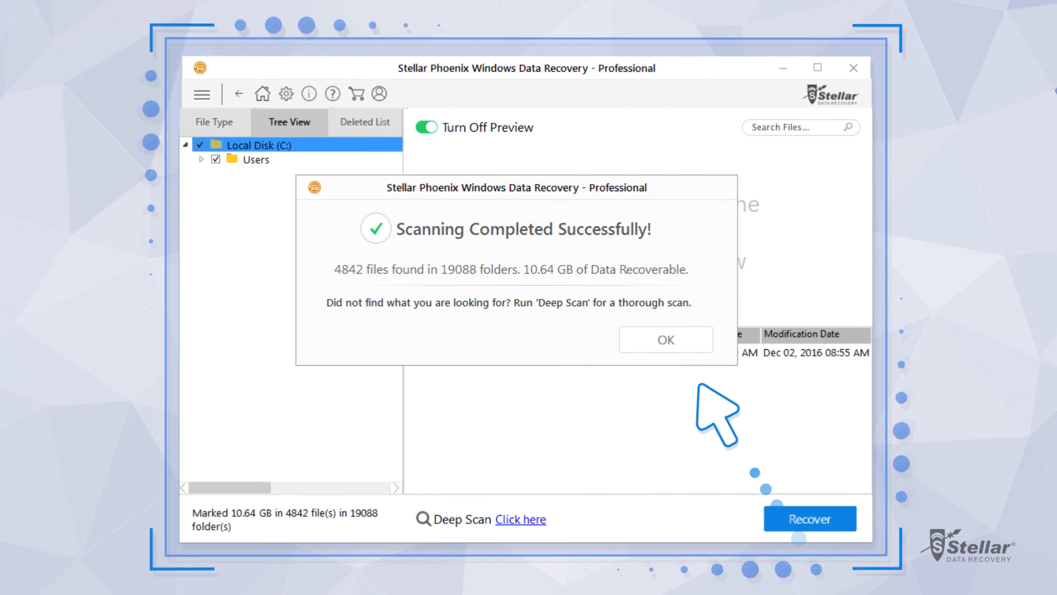
Dismiss the scan summary reporting 4842 files (10.64 GB) found.
left_click(667, 339)
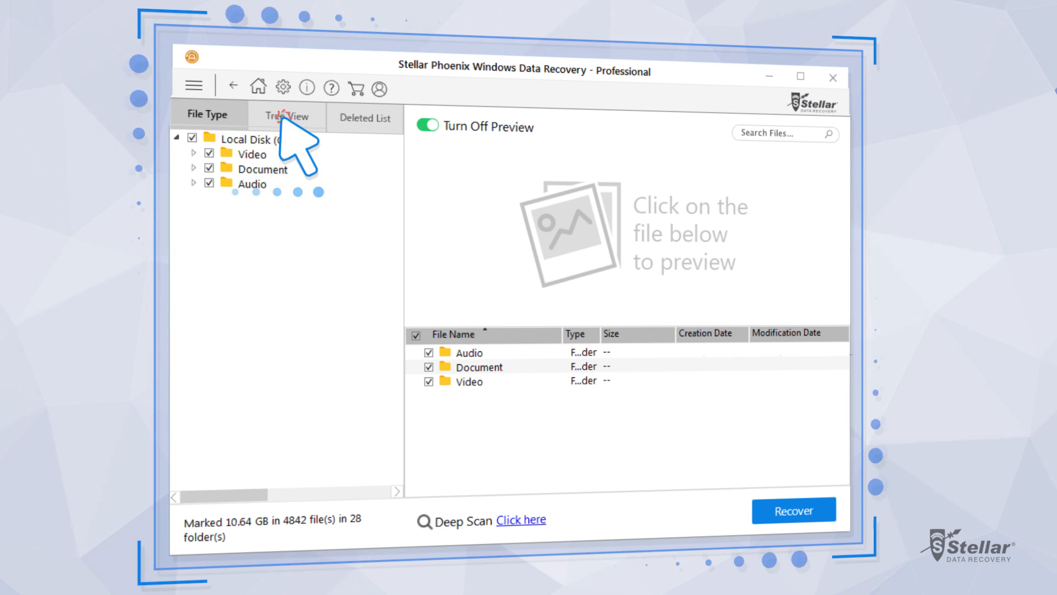
Switch the scan results to Tree View showing the original folder structure.
left_click(365, 118)
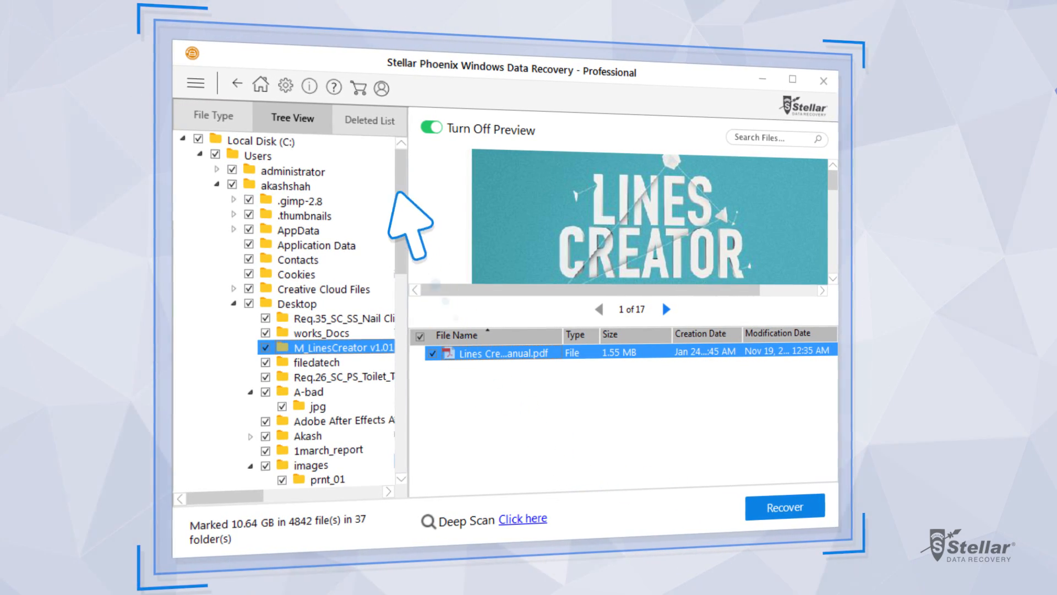
Scroll the folder tree to reveal the Documents, Downloads and Music folders.
scroll("down", 3)
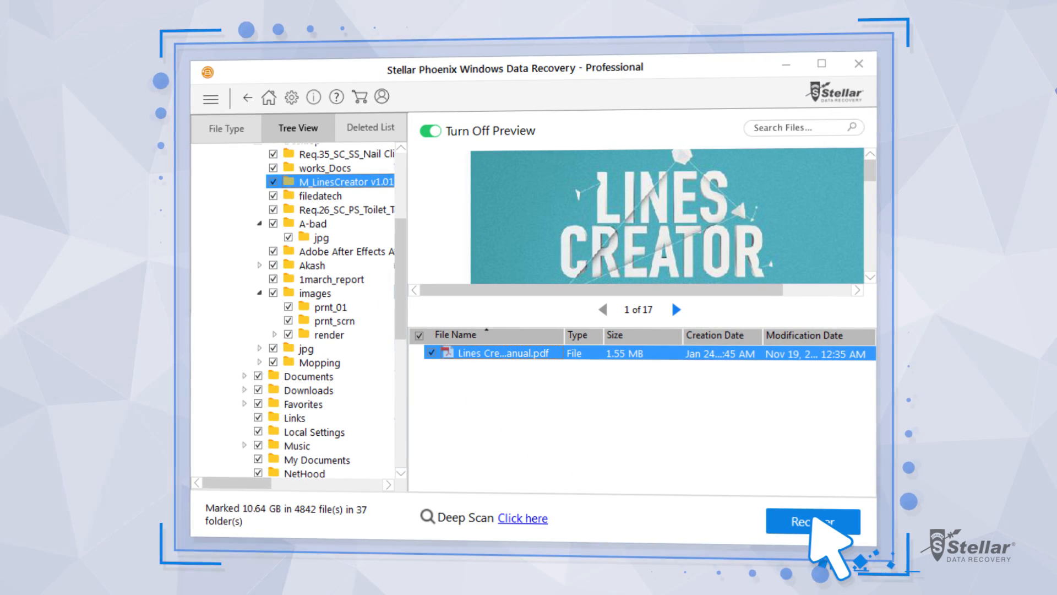
Recover the marked files to a browsed destination folder.
left_click(812, 521)
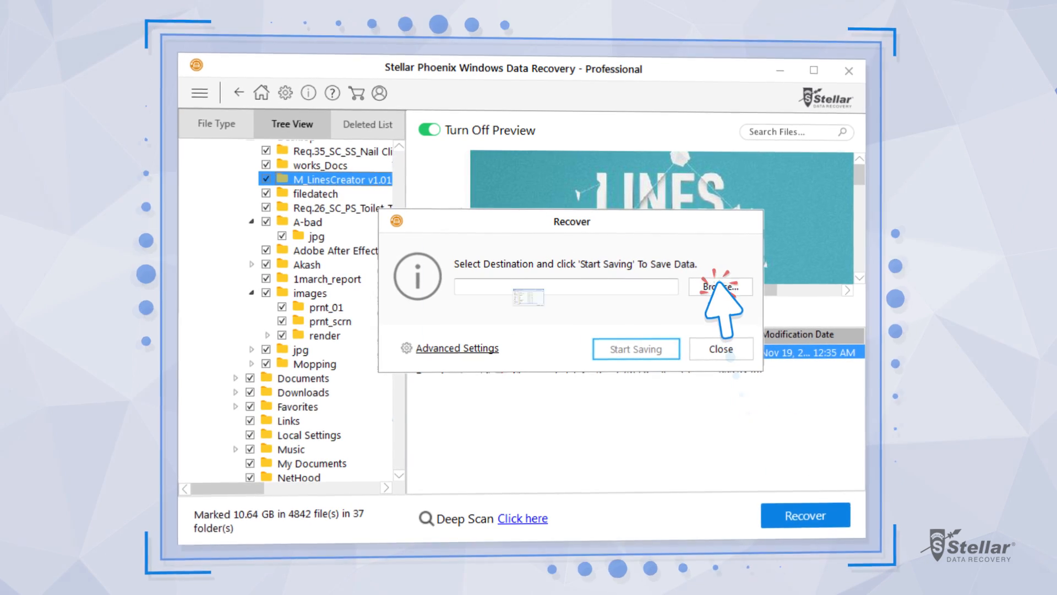
left_click(635, 349)
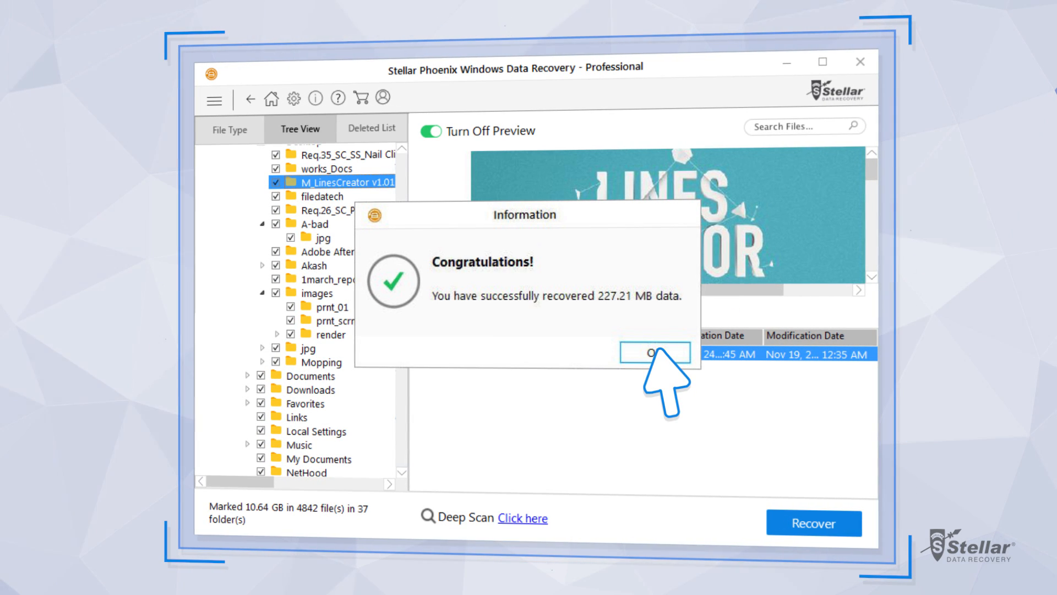
Acknowledge the confirmation that 227.21 MB of data was recovered.
left_click(654, 352)
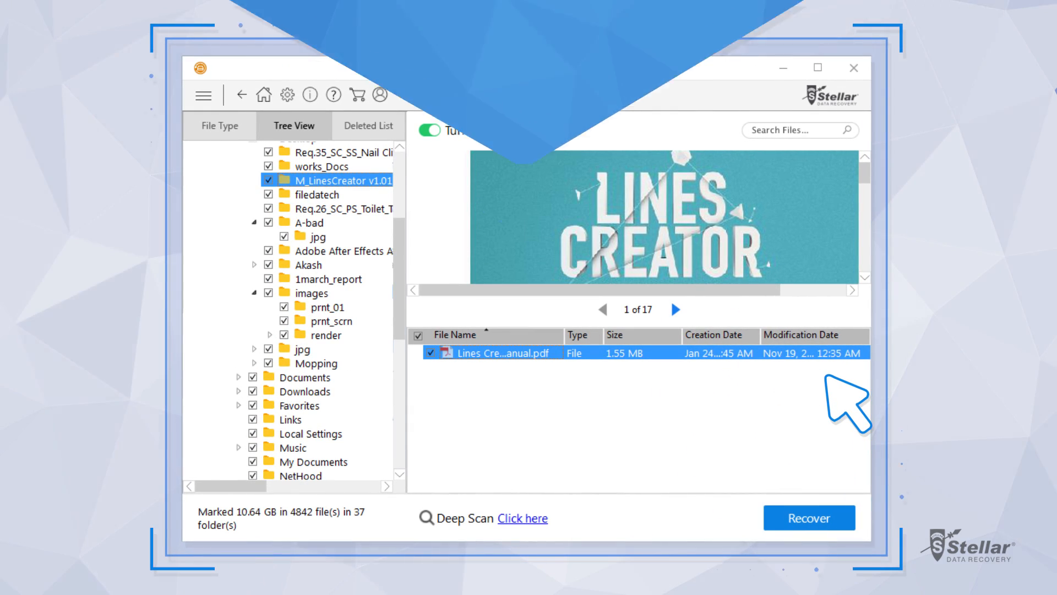